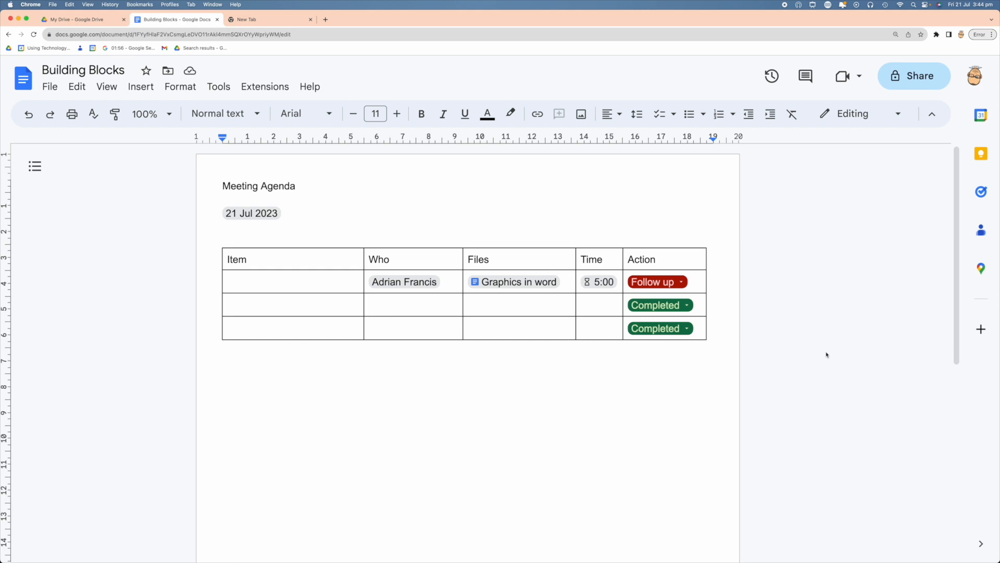
mouse_move(829, 360)
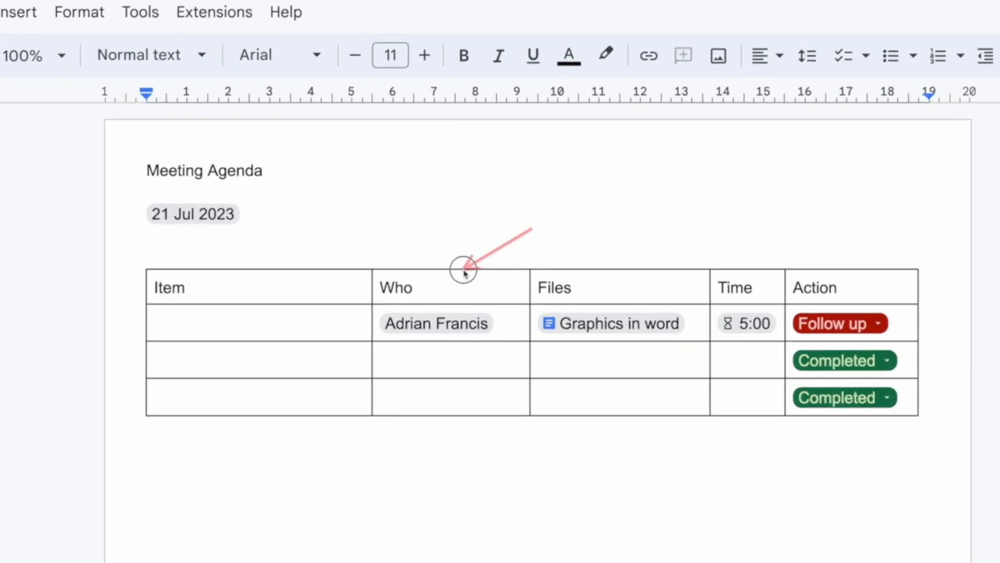
mouse_move(258, 213)
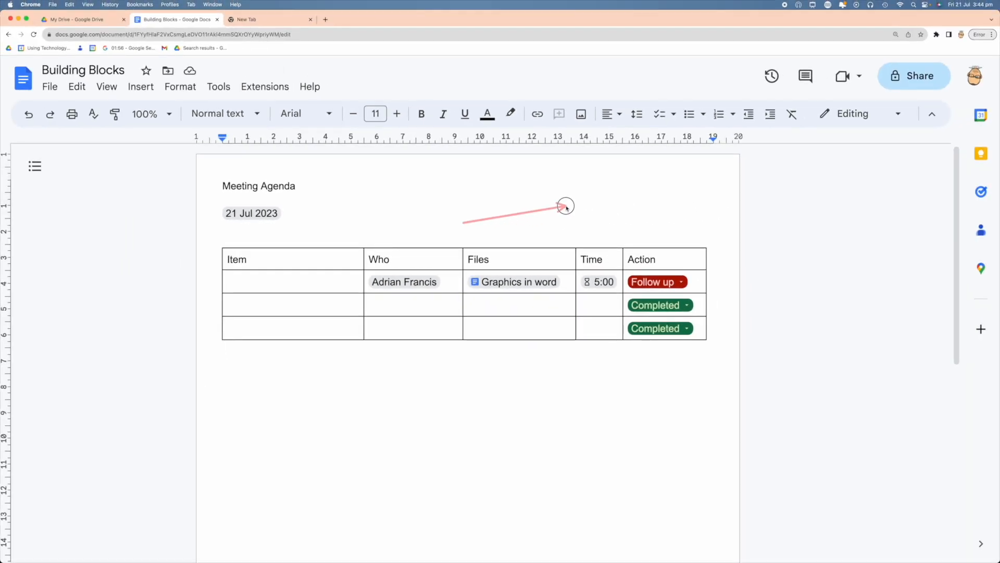
mouse_move(565, 207)
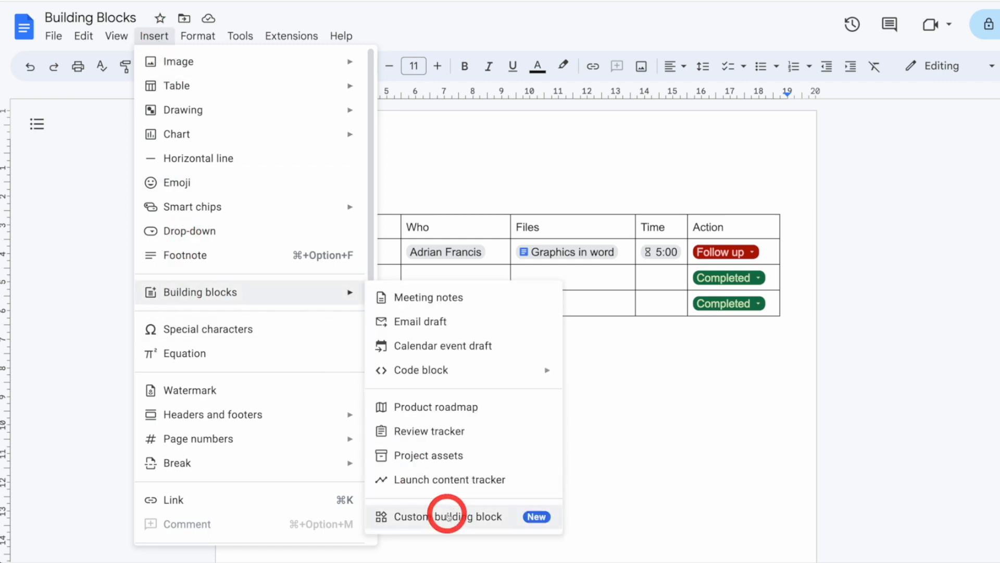
Select the entire agenda, date and table and save it as custom building block 'Agenda'.
click(449, 517)
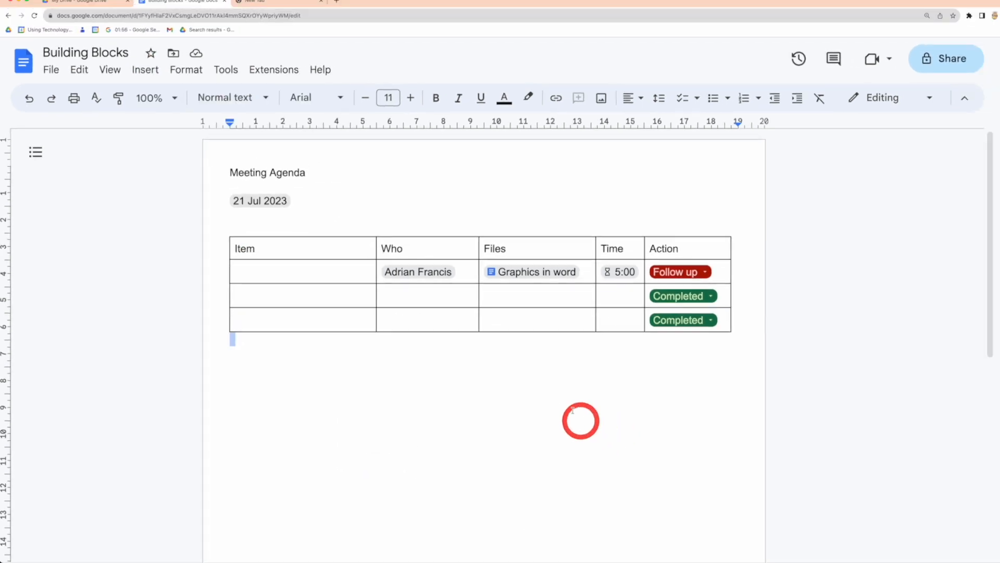
key(cmd+a)
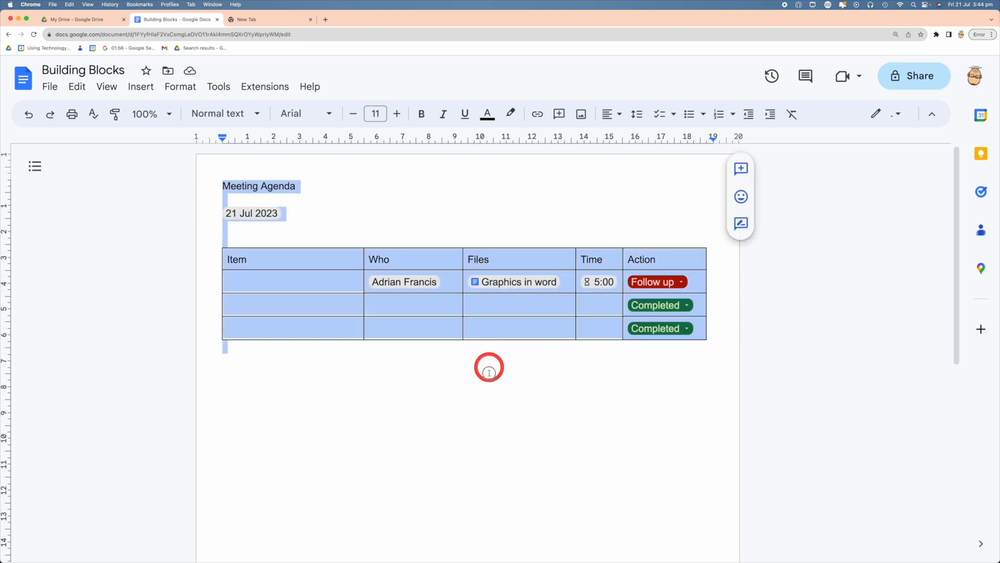
click(141, 86)
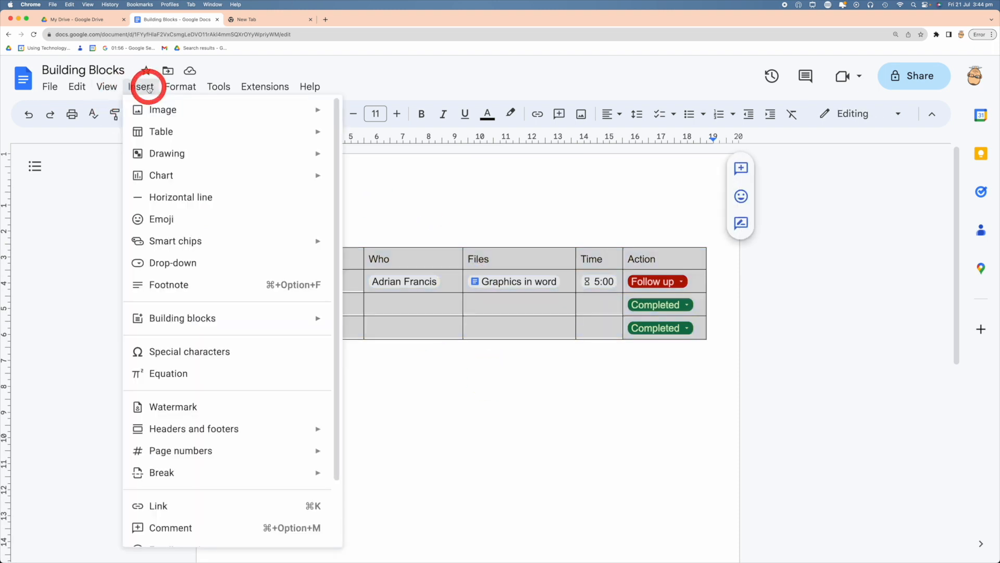
mouse_move(182, 317)
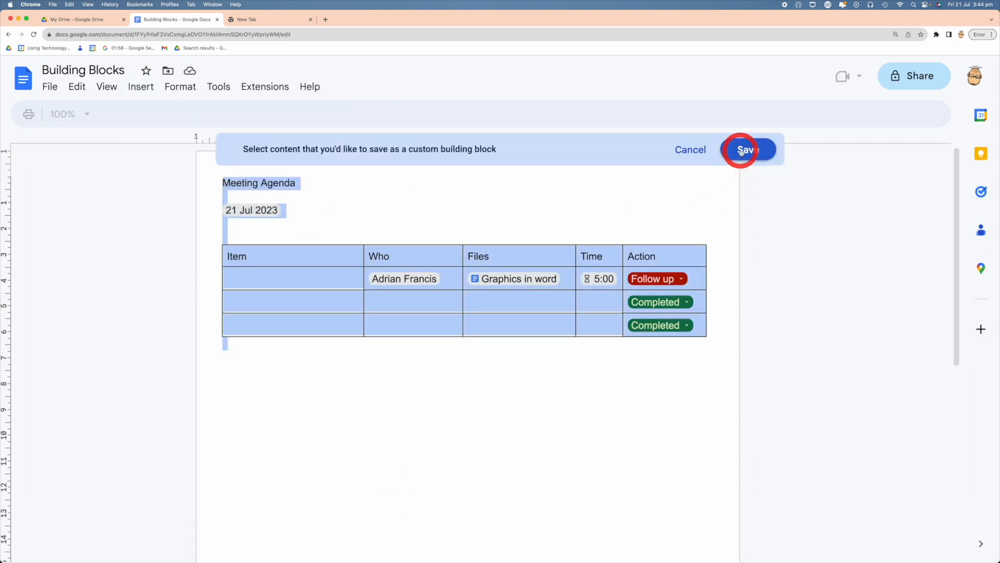
click(745, 150)
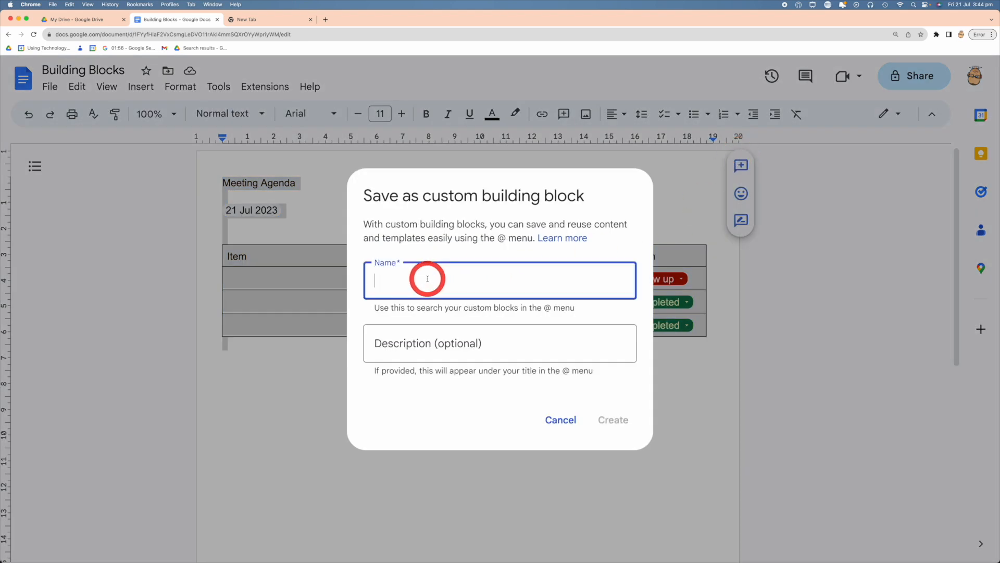
text(Age)
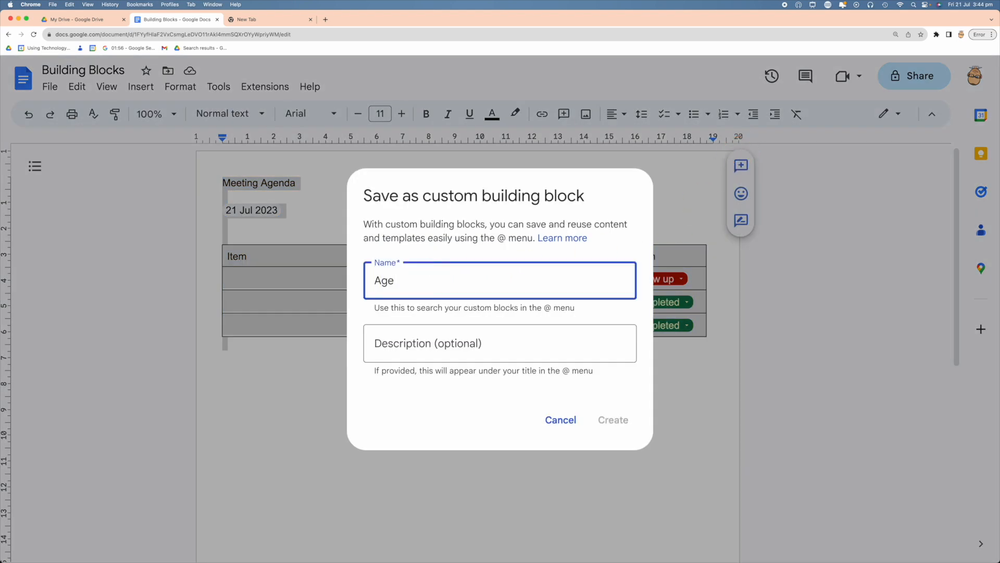
click(612, 420)
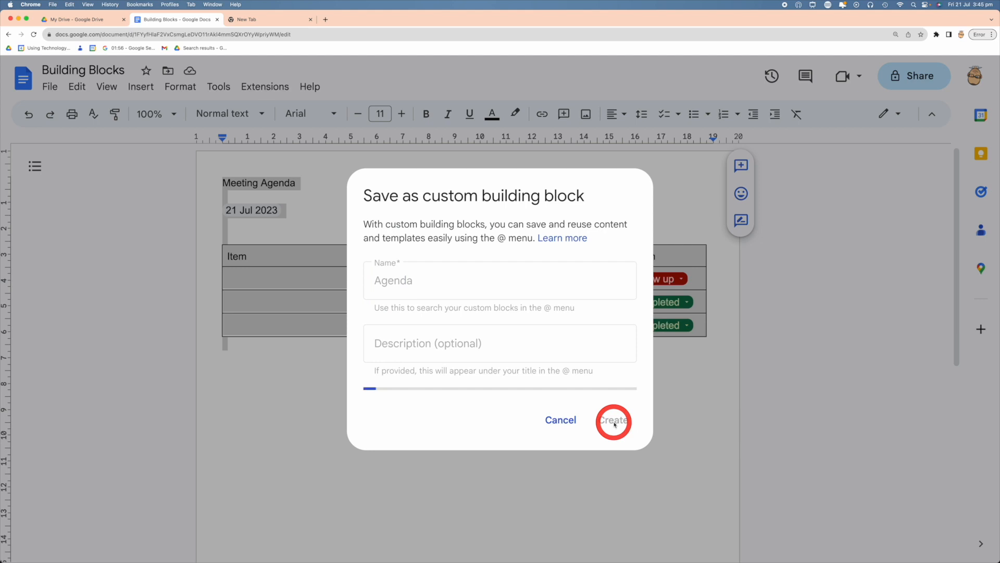
click(613, 420)
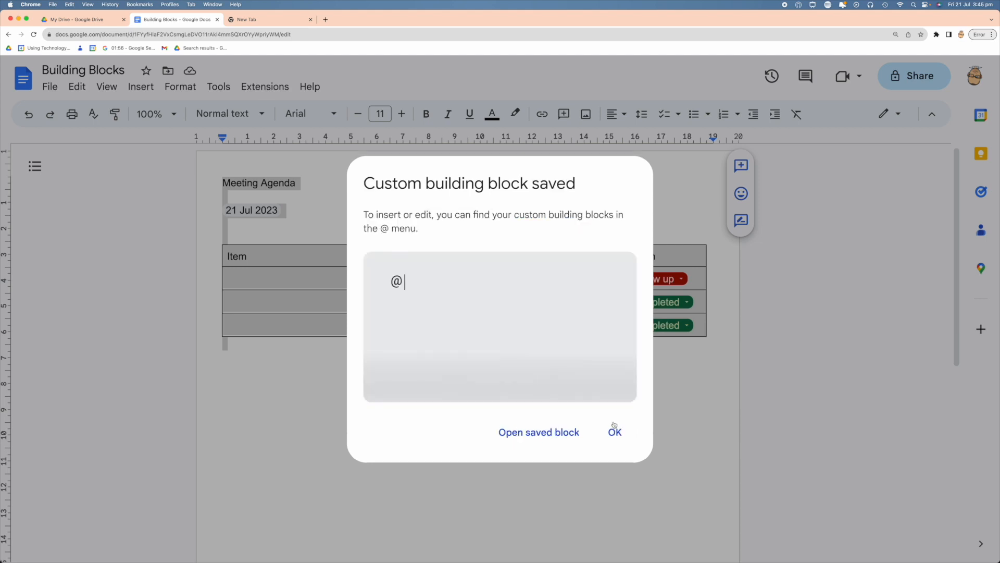
Dismiss the 'Custom building block saved' confirmation to return to editing the agenda.
text(email)
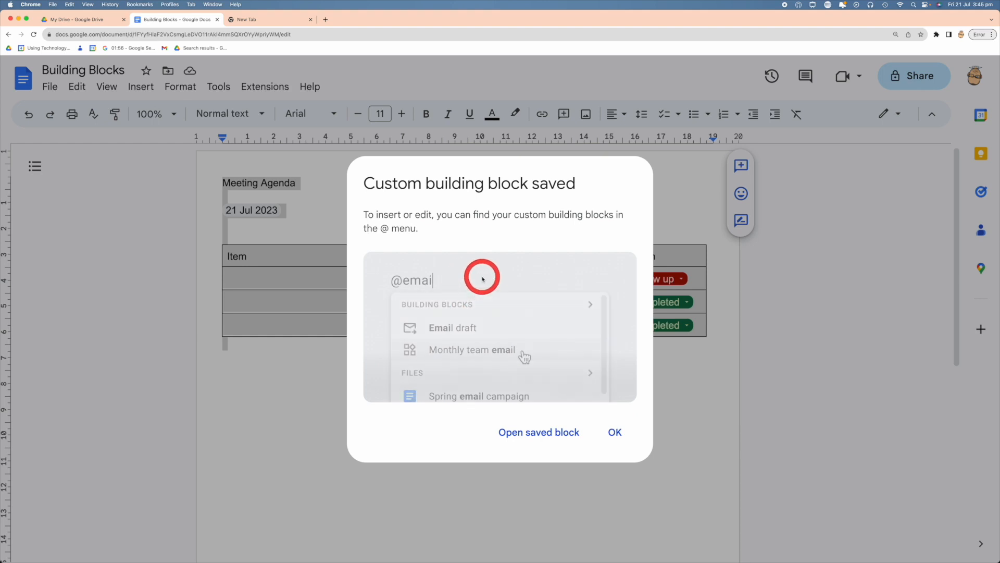
click(538, 432)
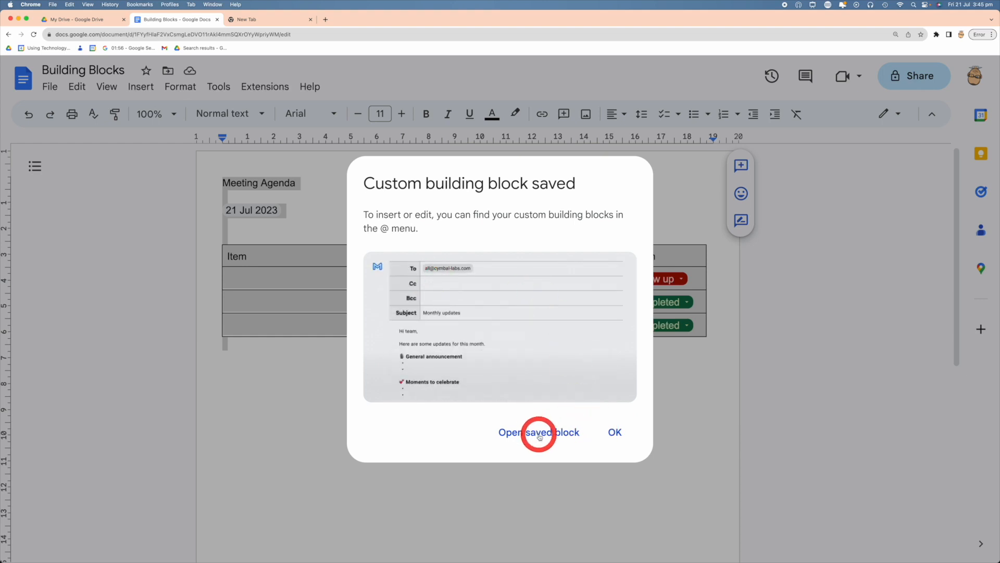
mouse_move(614, 431)
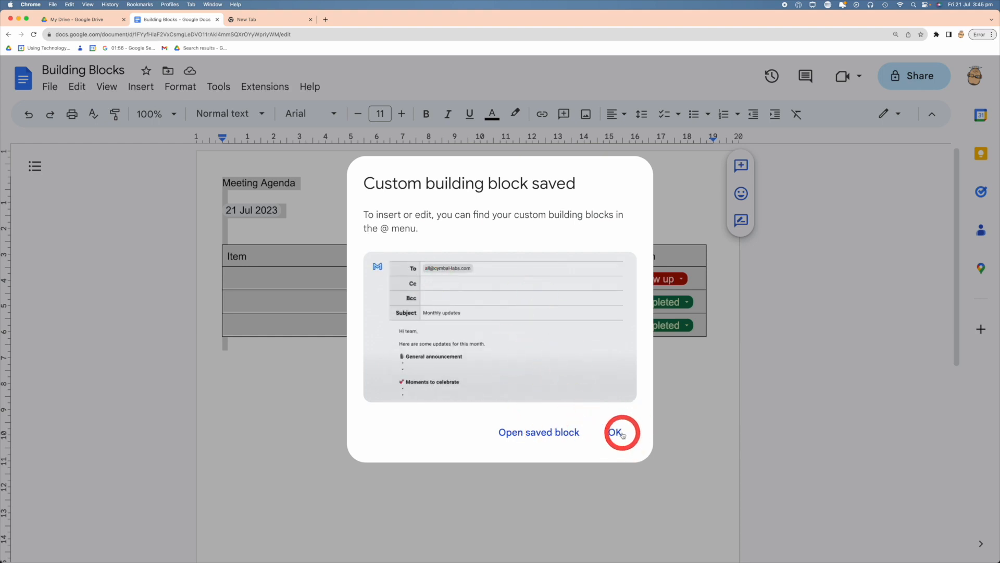
click(616, 432)
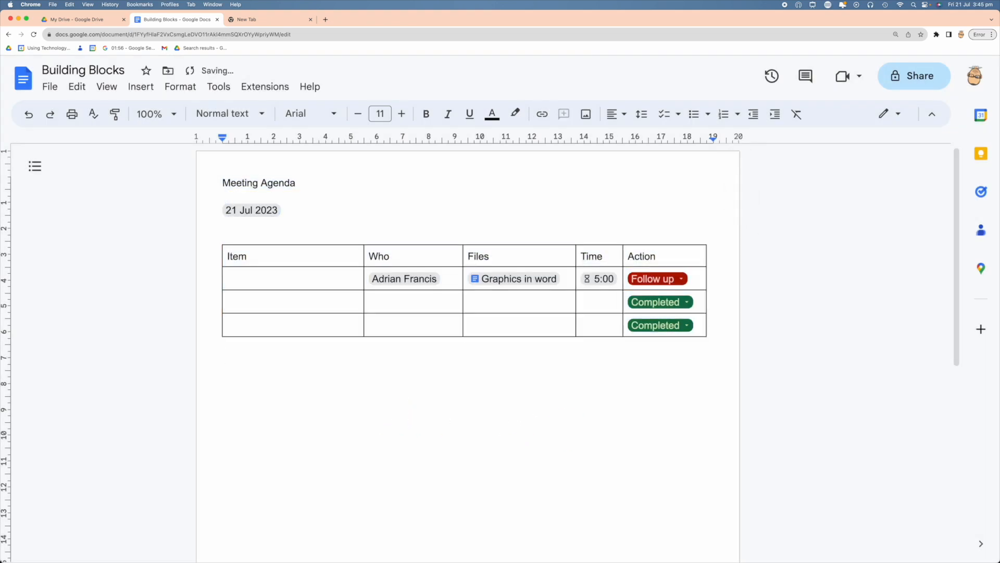
text(@ag)
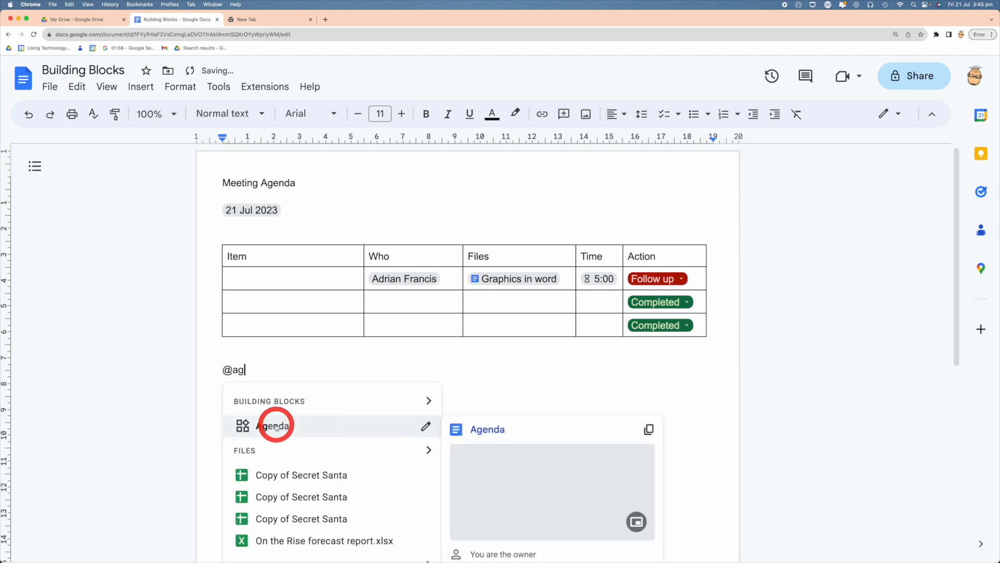
click(273, 426)
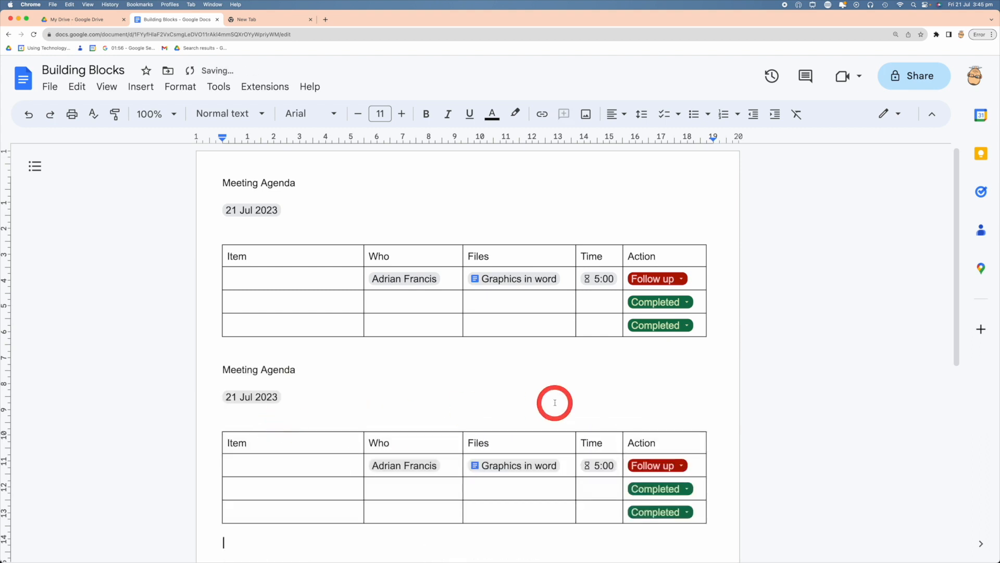